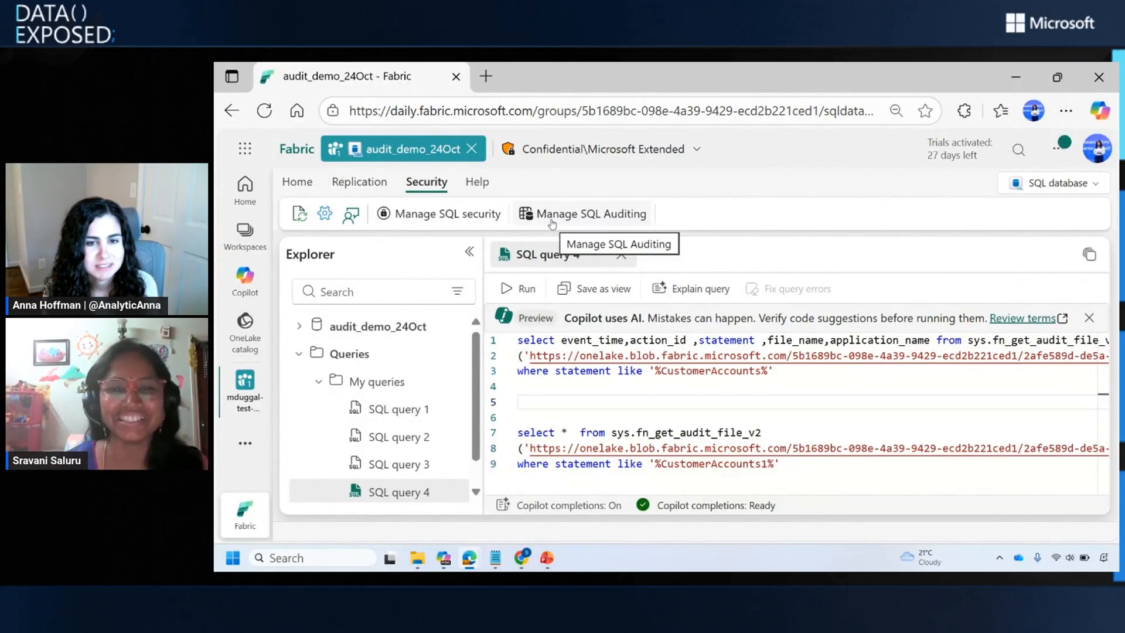
Show Manage SQL Auditing for audit_demo_24Oct with log saving On and Audit everything checked.
left_click(589, 213)
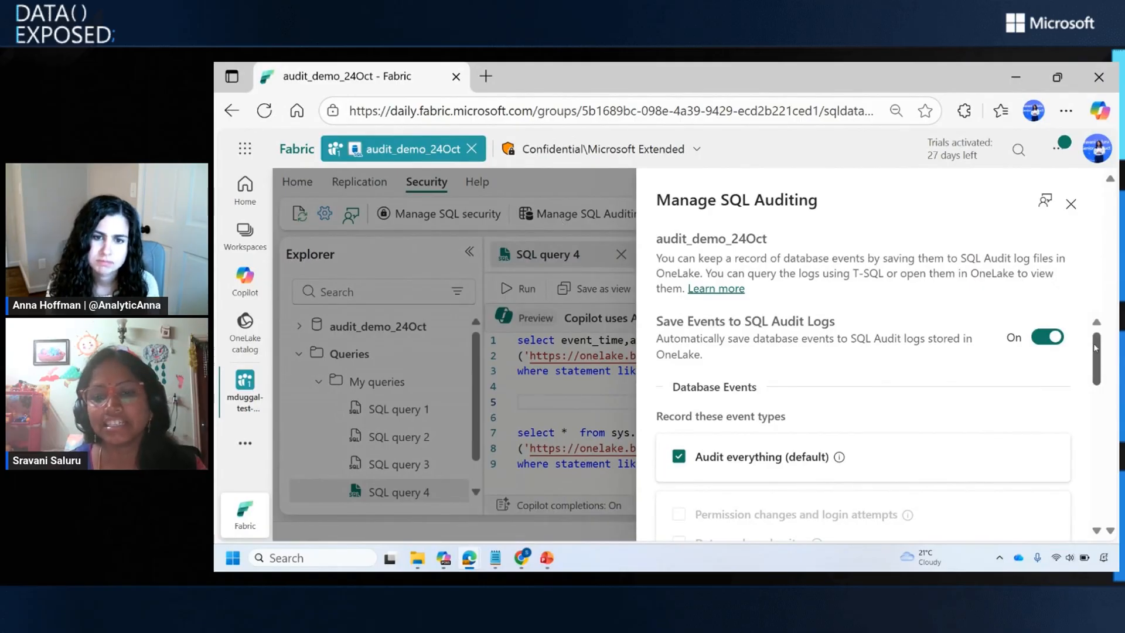
Untick Audit everything, then try Data reads and writes and Schema Changes, leaving none selected.
scroll("down", 3)
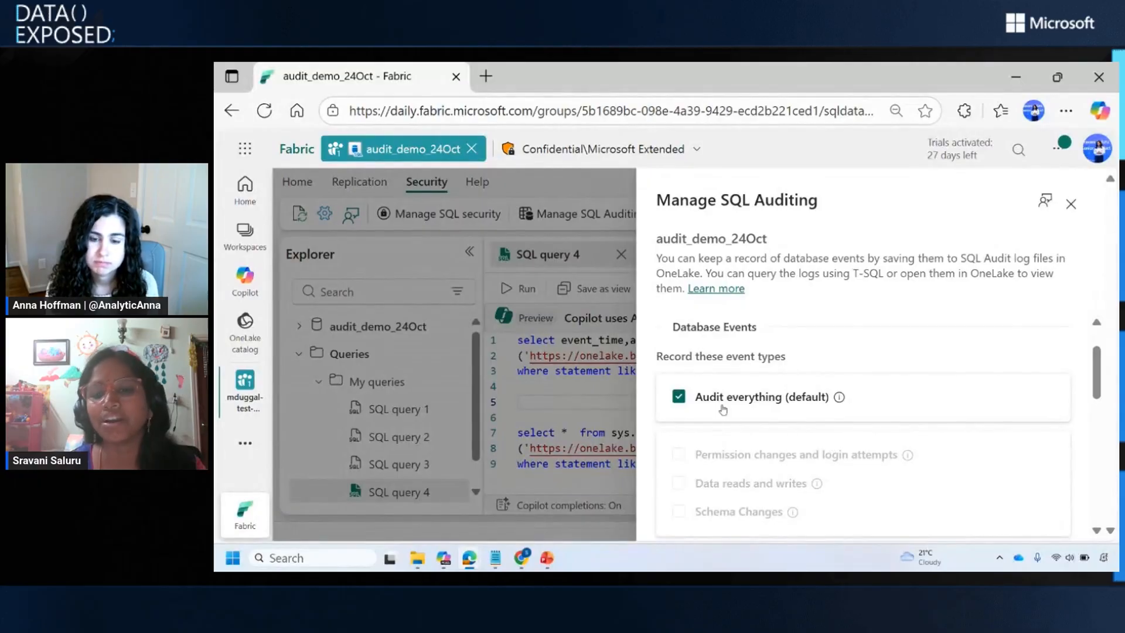
mouse_move(762, 415)
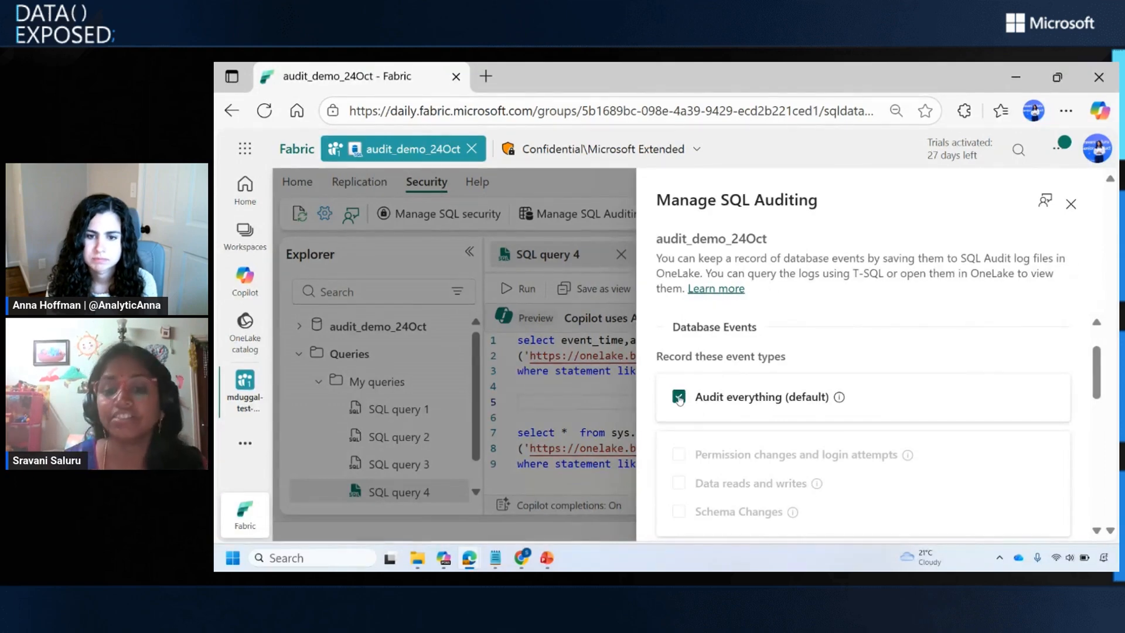
left_click(678, 398)
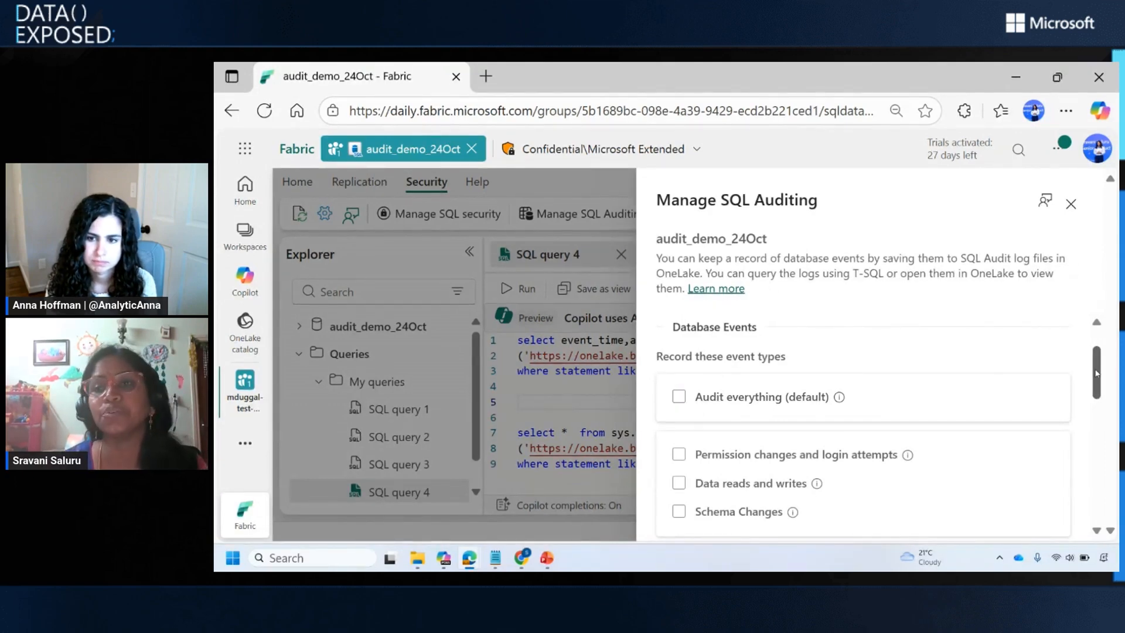
scroll("down", 3)
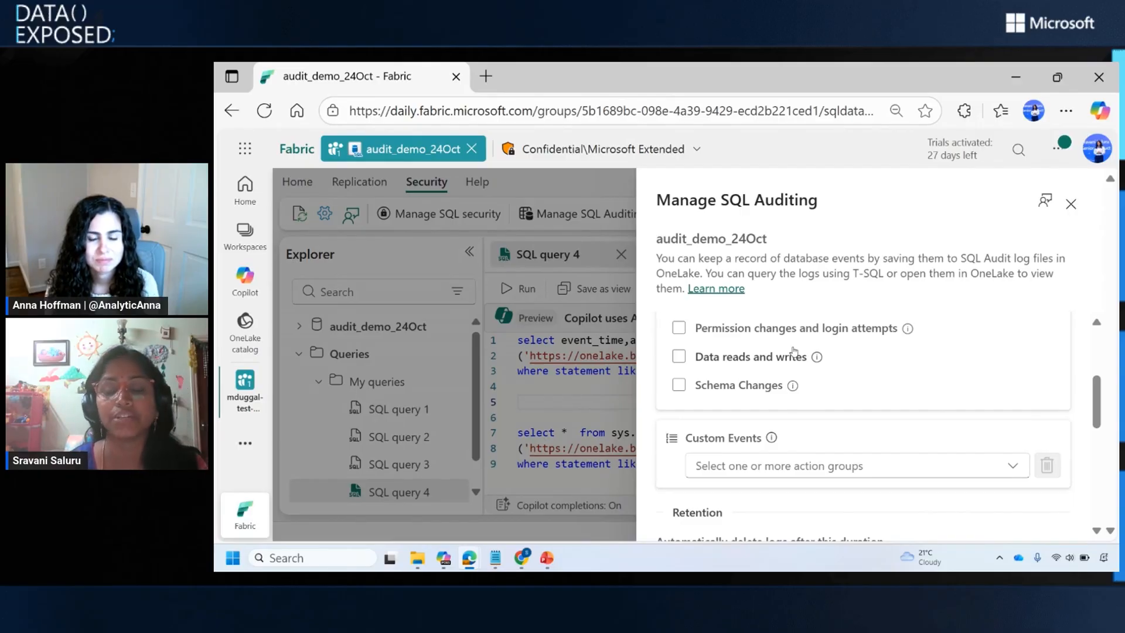
left_click(678, 356)
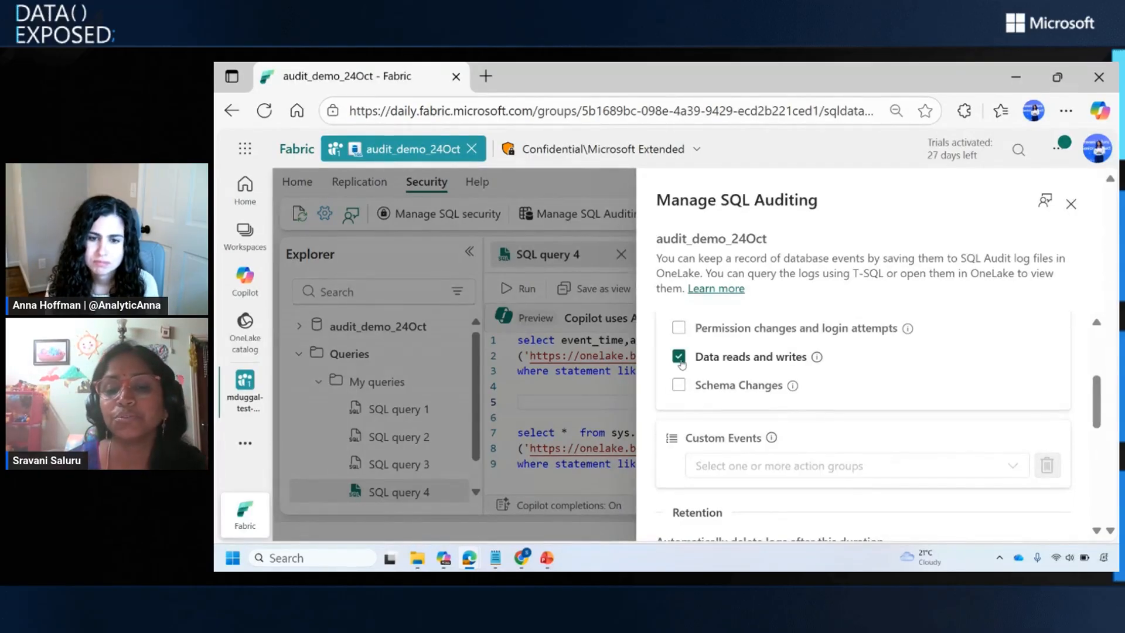
left_click(679, 385)
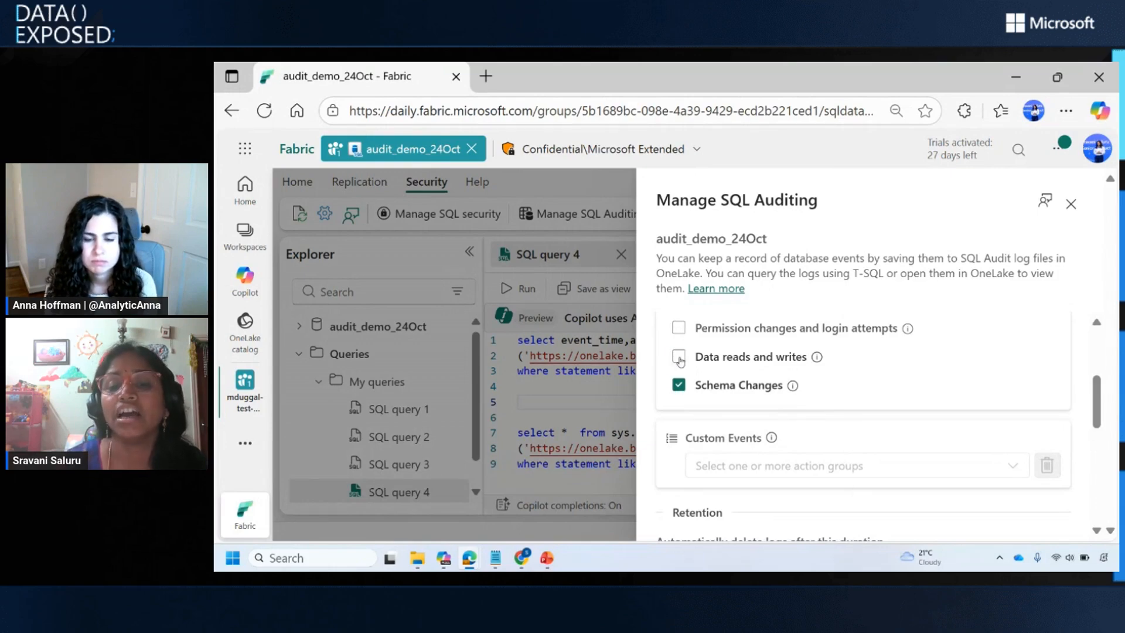
left_click(679, 384)
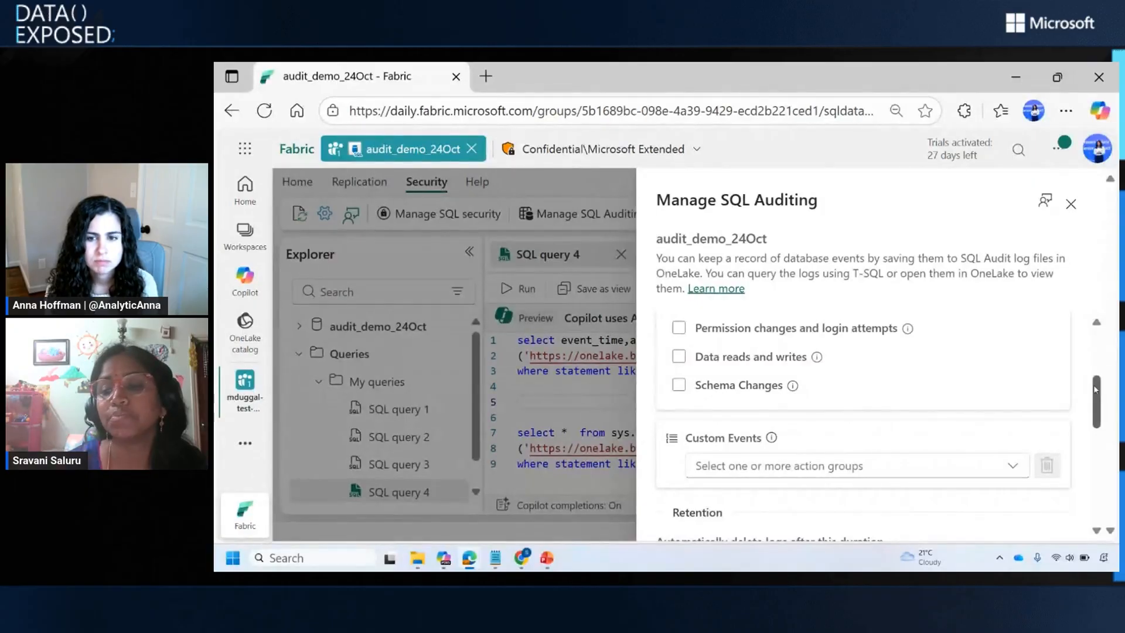
Choose custom events DATABASE_LOGOUT_GROUP, BATCH_COMPLETED_GROUP and DATABASE_OBJECT_OWNERSHIP_CHANGE_GROUP.
scroll("down", 3)
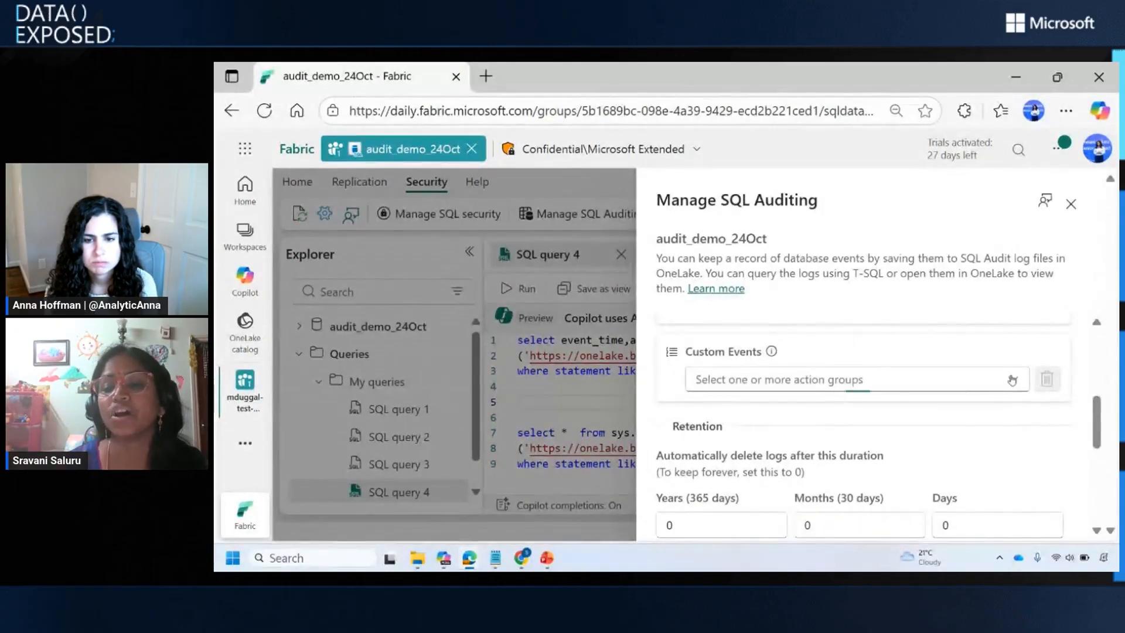
left_click(850, 378)
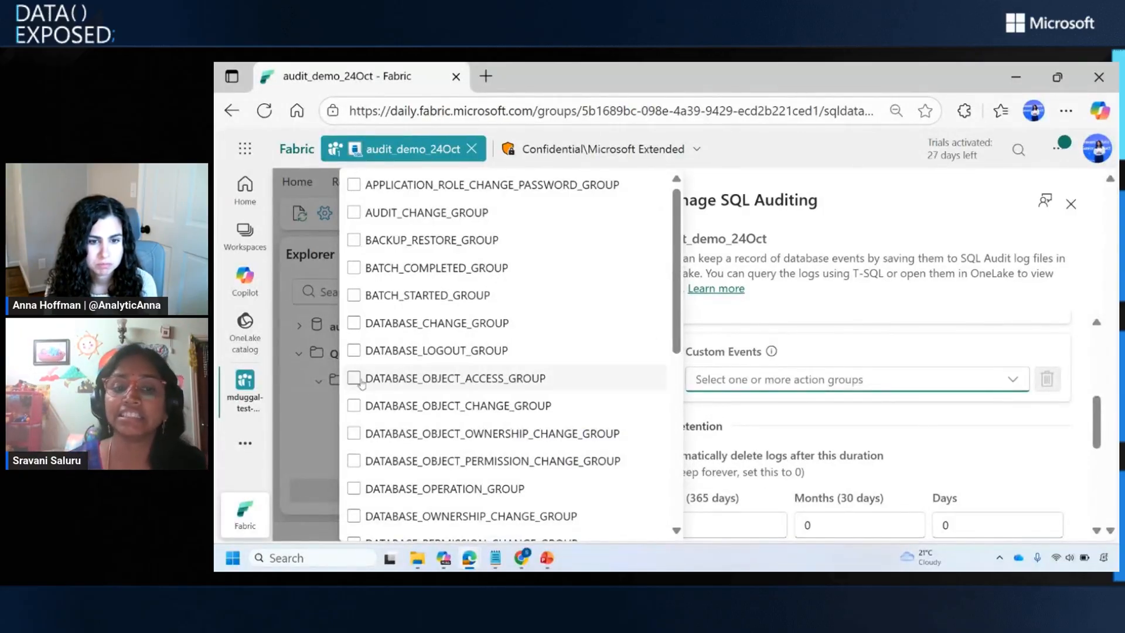
left_click(353, 350)
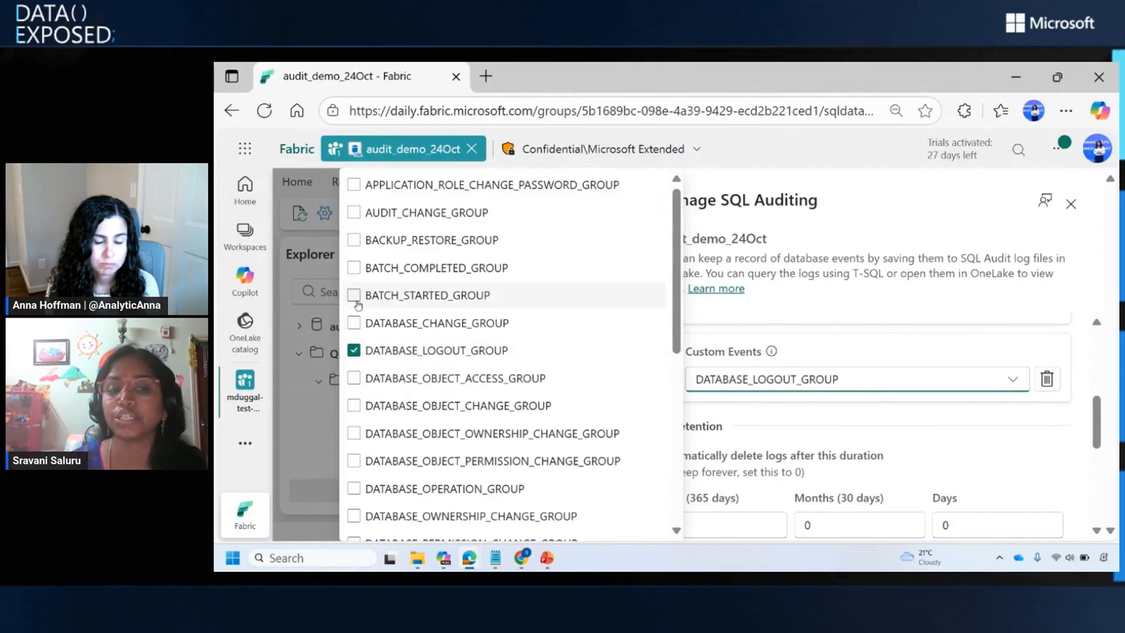
left_click(354, 267)
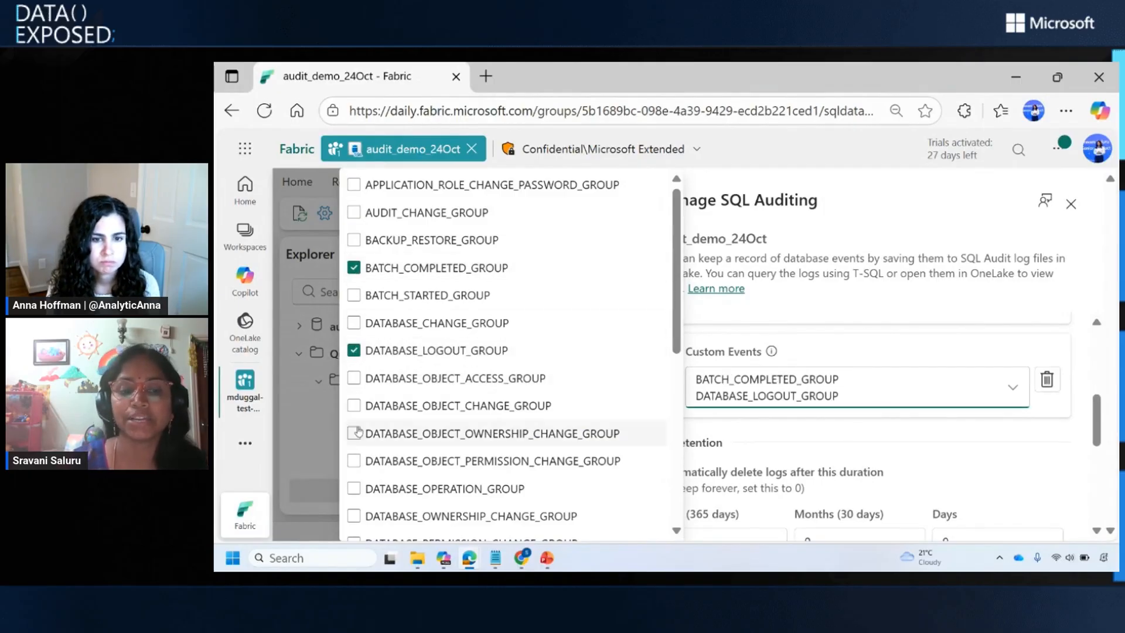
left_click(354, 433)
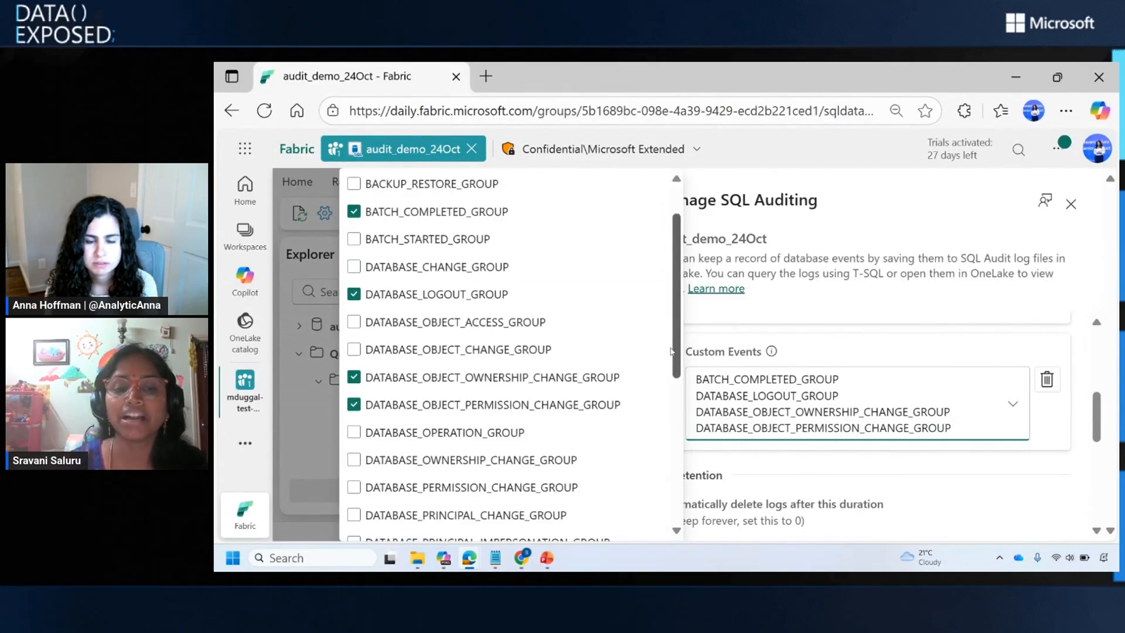
scroll("down", 3)
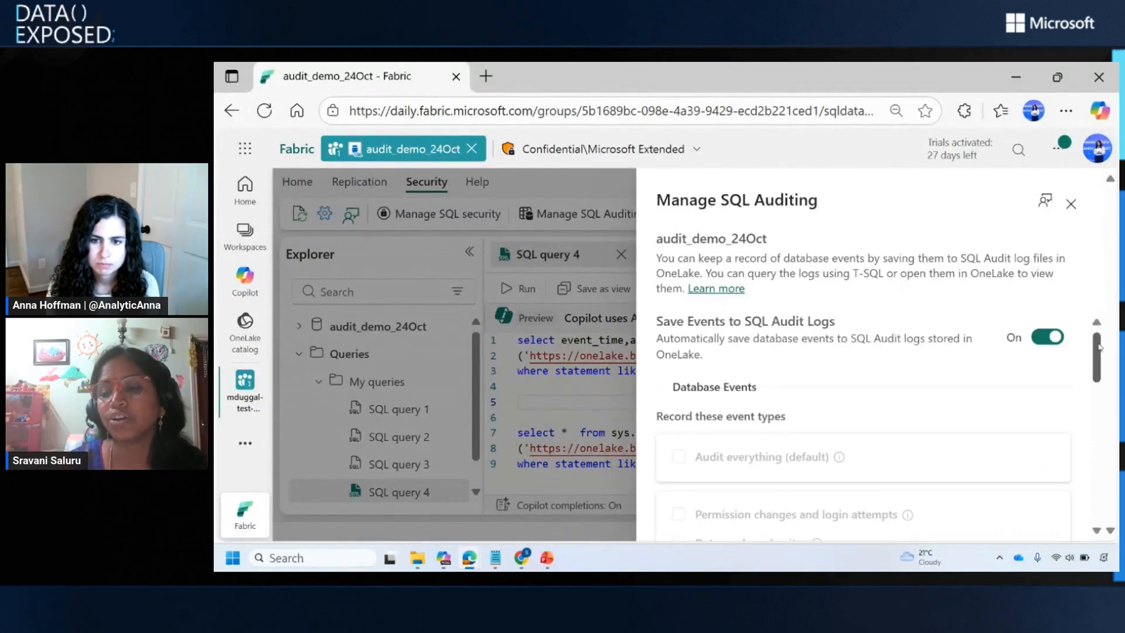
scroll("down", 3)
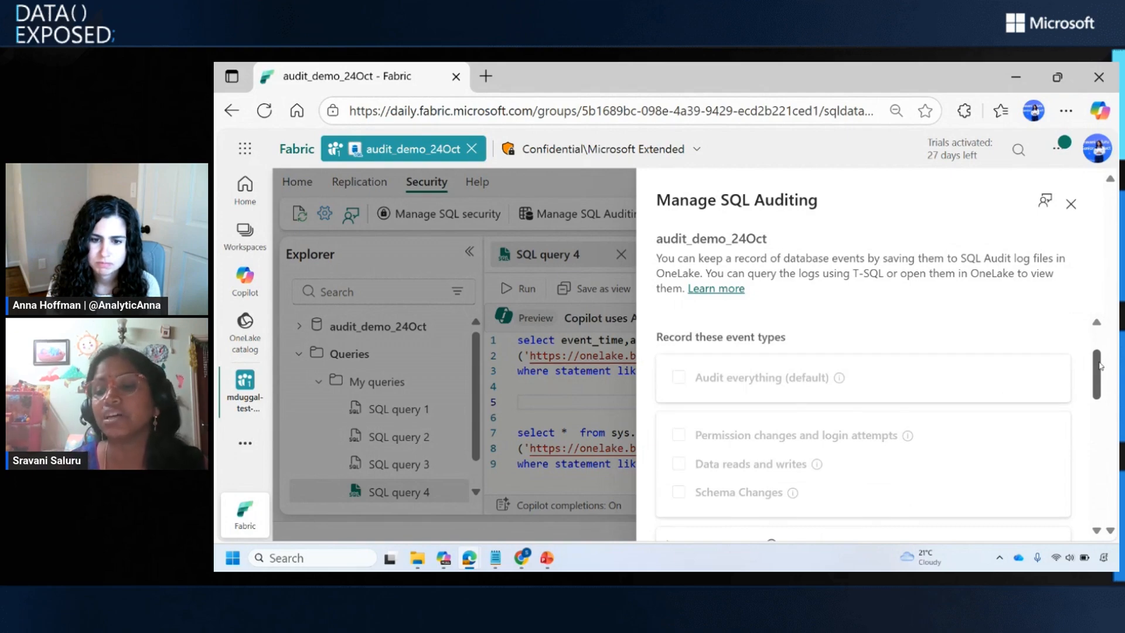
scroll("down", 3)
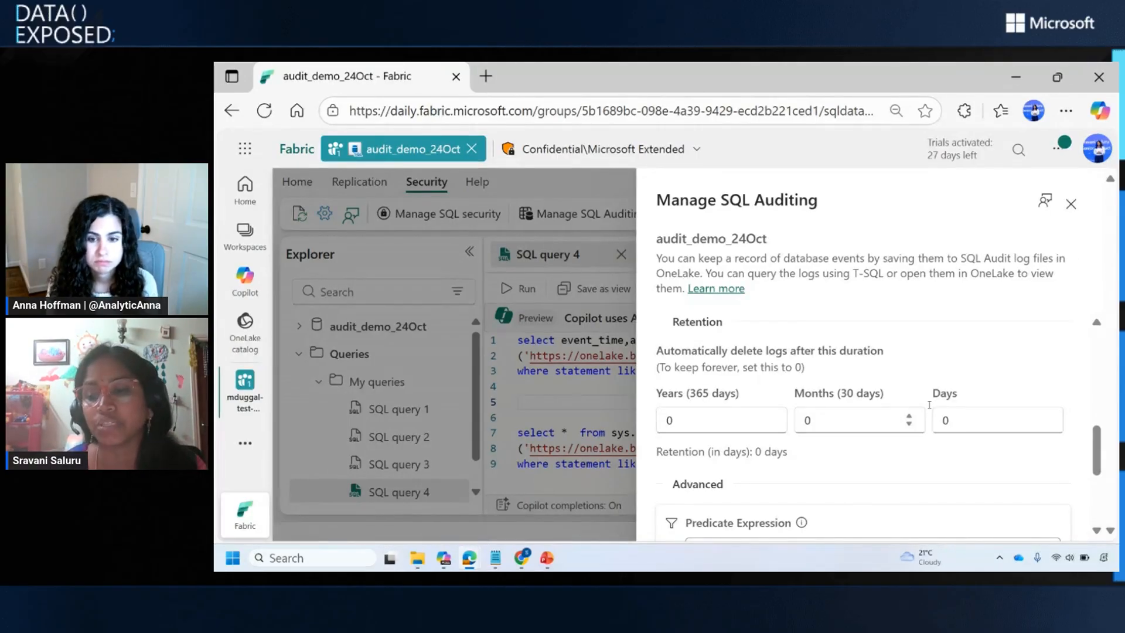
scroll("down", 3)
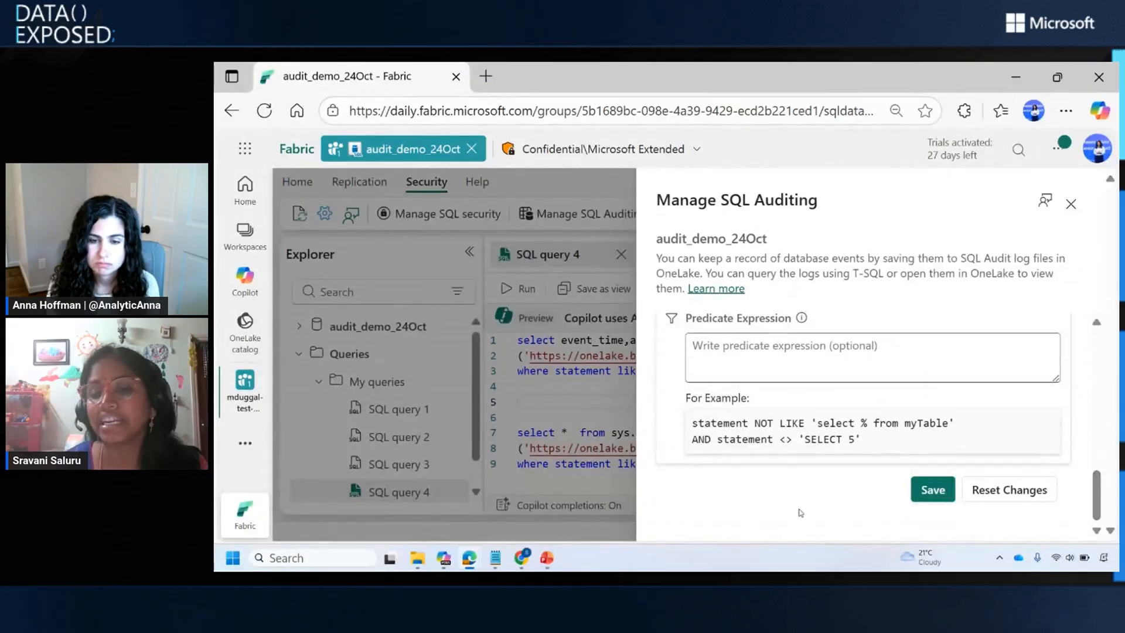
left_click(871, 356)
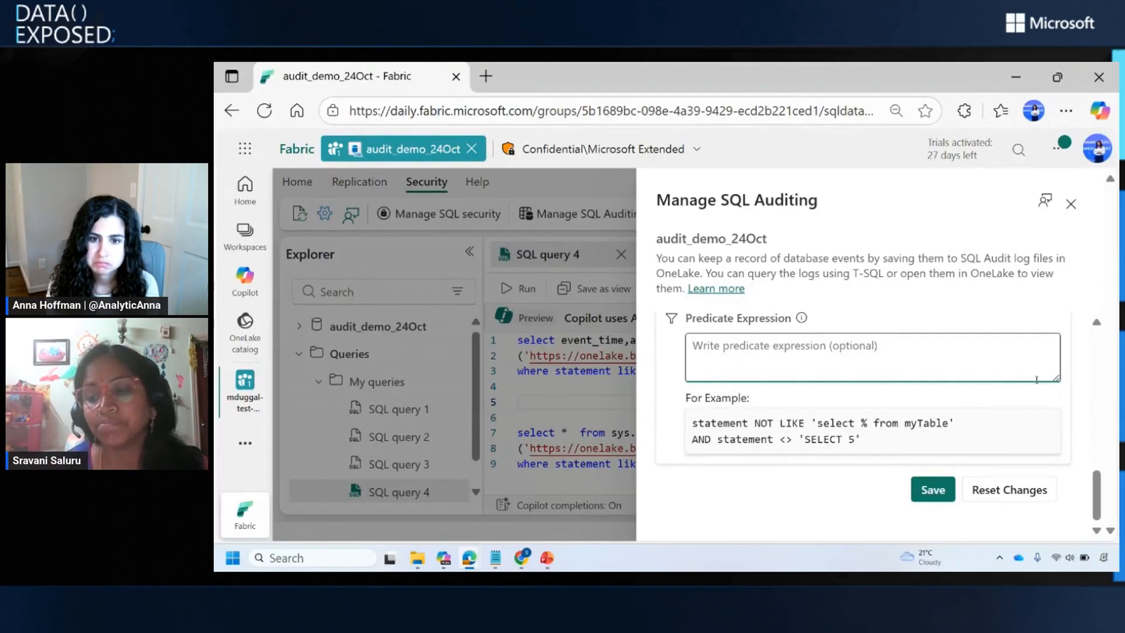
scroll("down", 3)
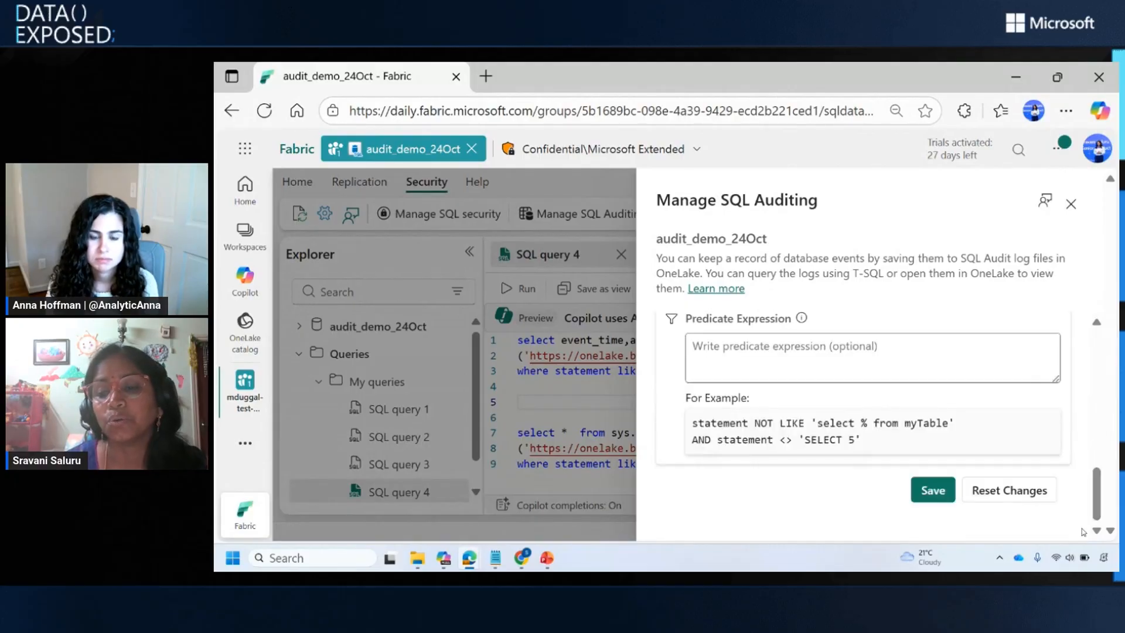
Close auditing settings and run only the first fn_get_audit_file_v2 query filtering on CustomerAccounts.
left_click(931, 490)
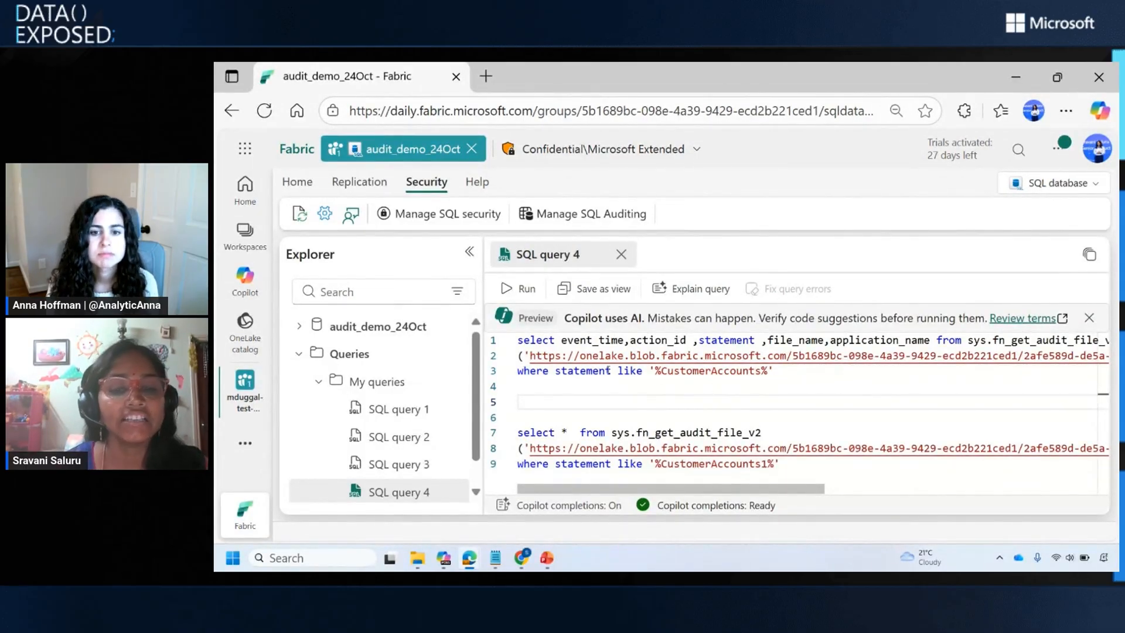
double_click(682, 356)
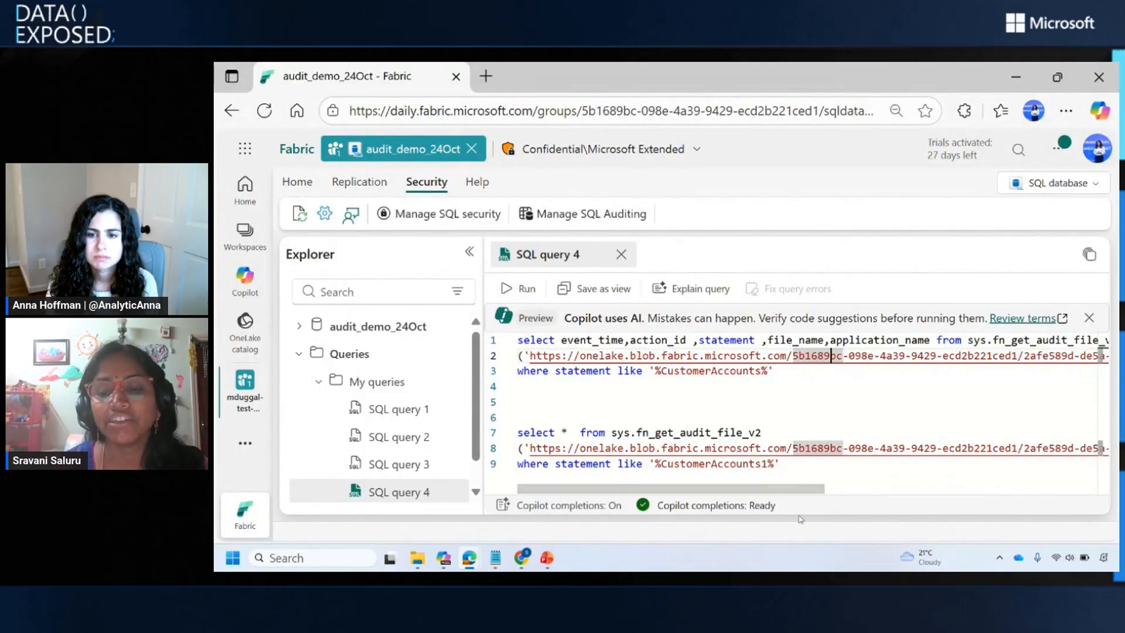
scroll("right", 3)
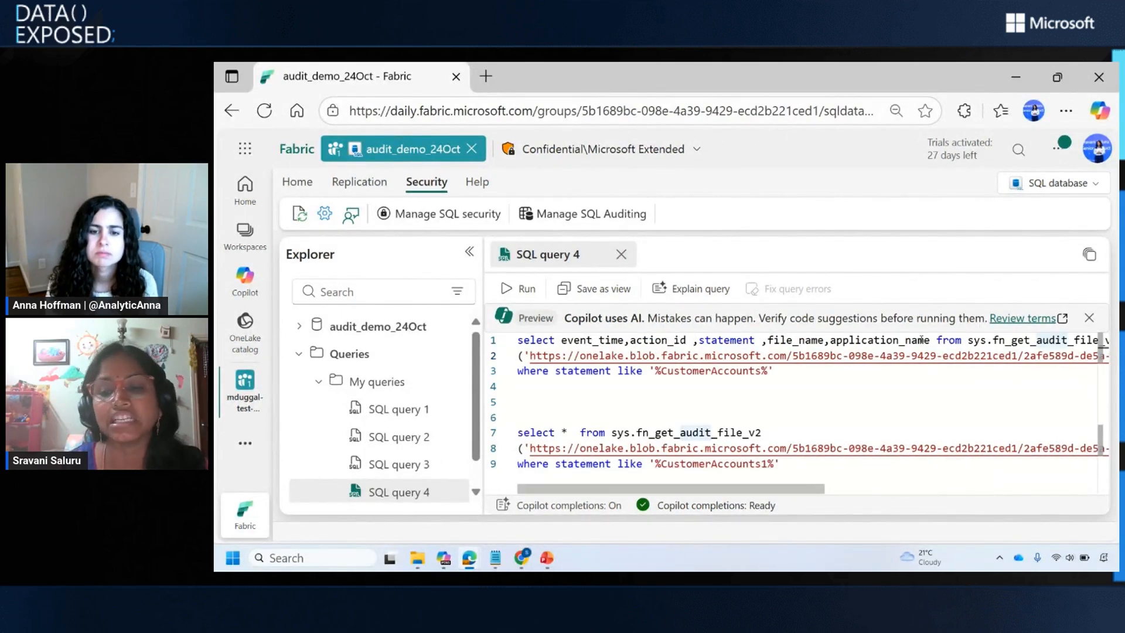
left_click_drag(517, 355, 773, 371)
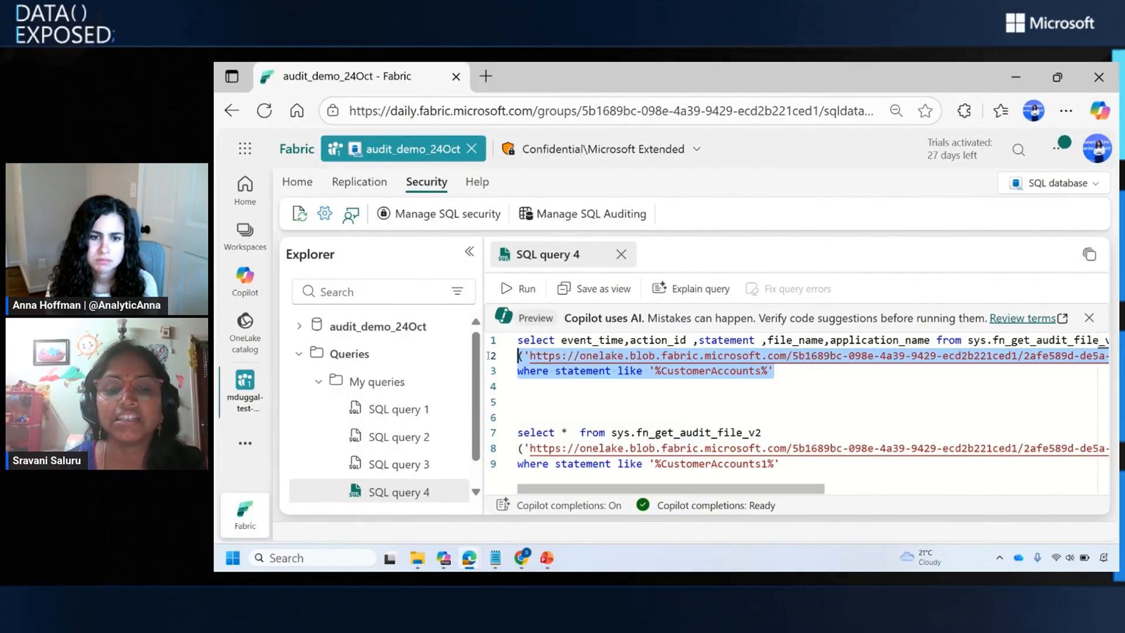
left_click(515, 288)
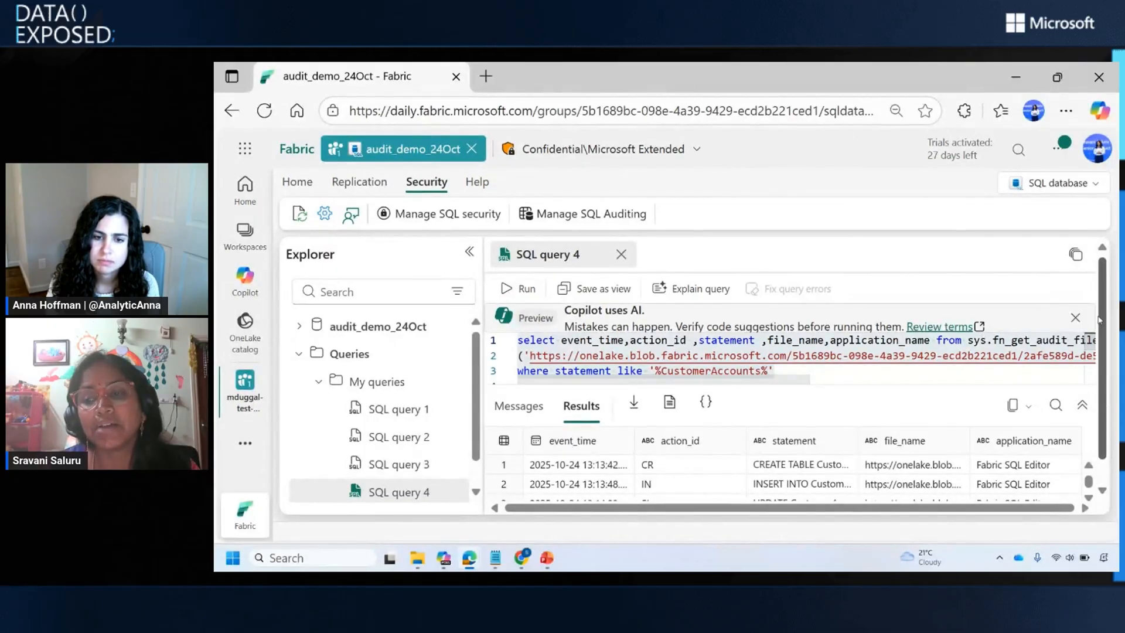
Review the seven returned audit rows: CREATE TABLE, INSERT INTO and UPDATE on CustomerAccounts.
left_click(515, 289)
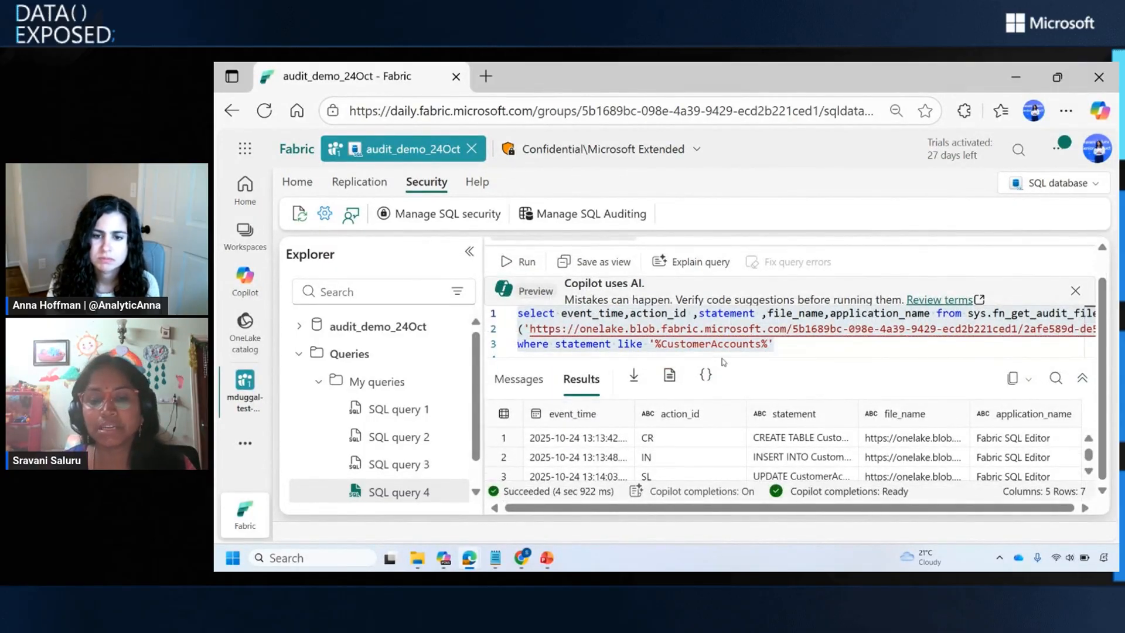
left_click(667, 437)
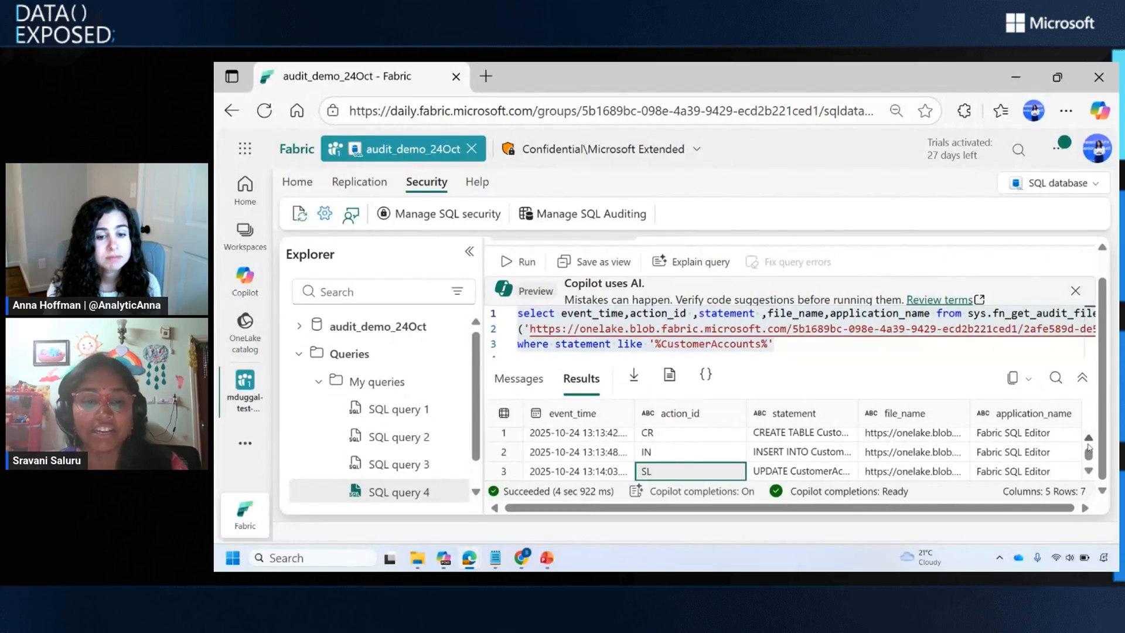
mouse_move(398, 538)
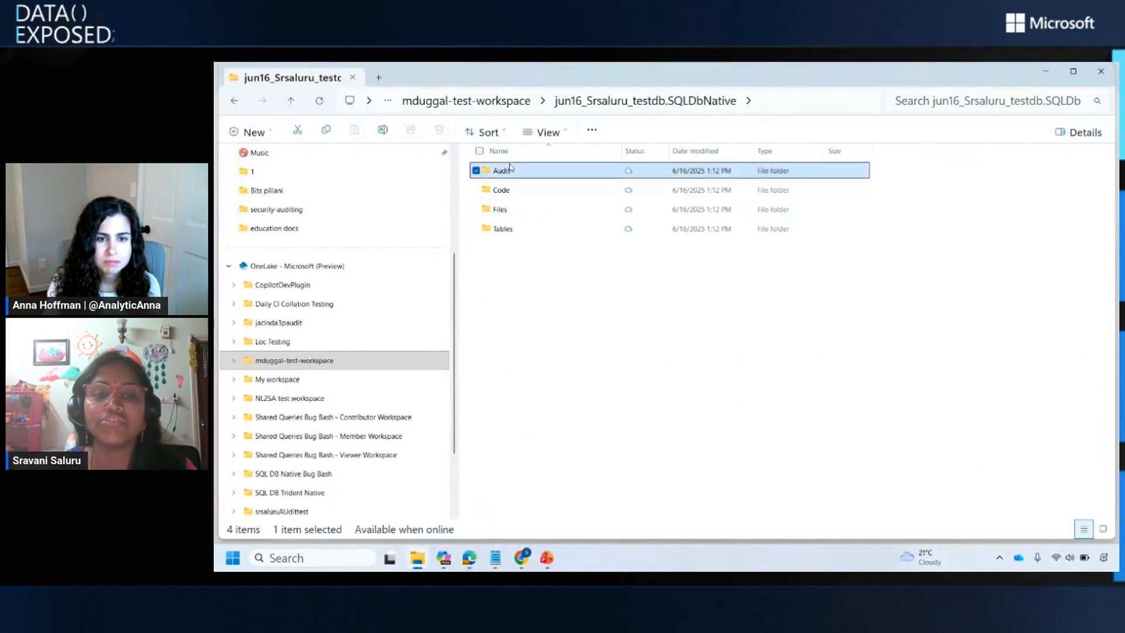
Browse OneLake Audit > sqldbauditlogs > SqlDbAuditing_Audit and attempt to enter the 2025-06-18 folder.
double_click(502, 170)
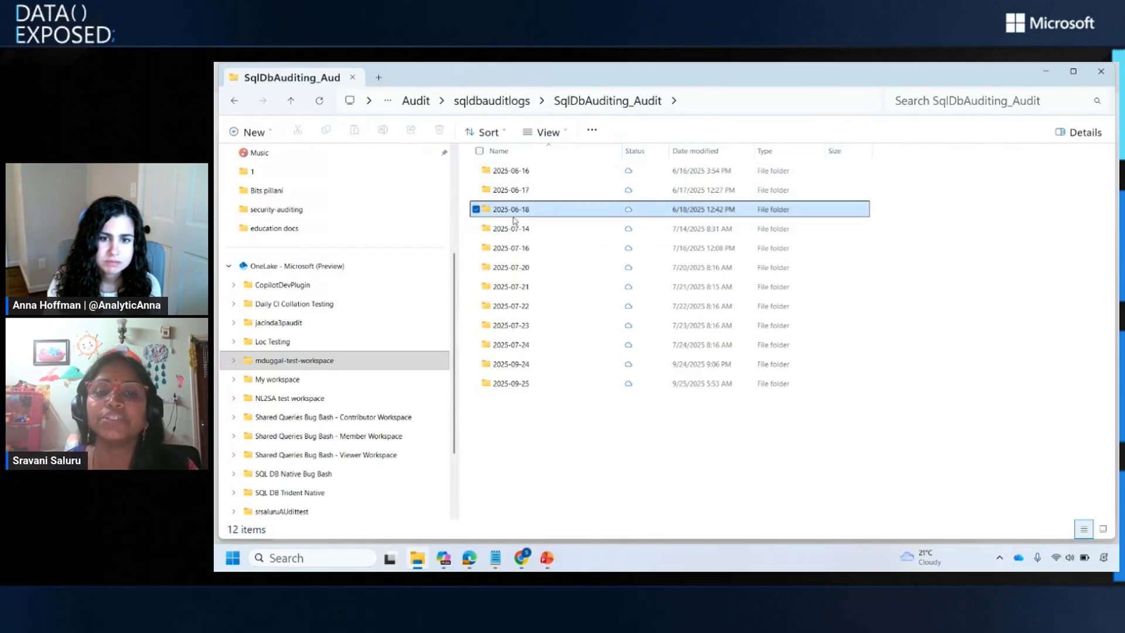
left_click(509, 208)
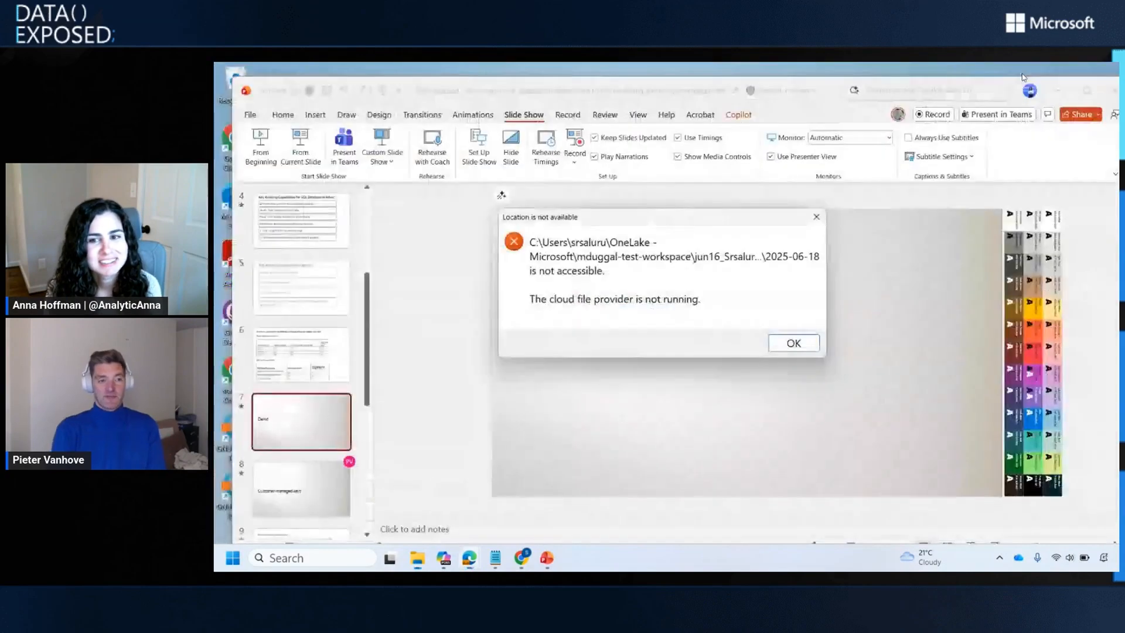
Dismiss the 'Location is not available' error and return to the Demo slide.
left_click(793, 343)
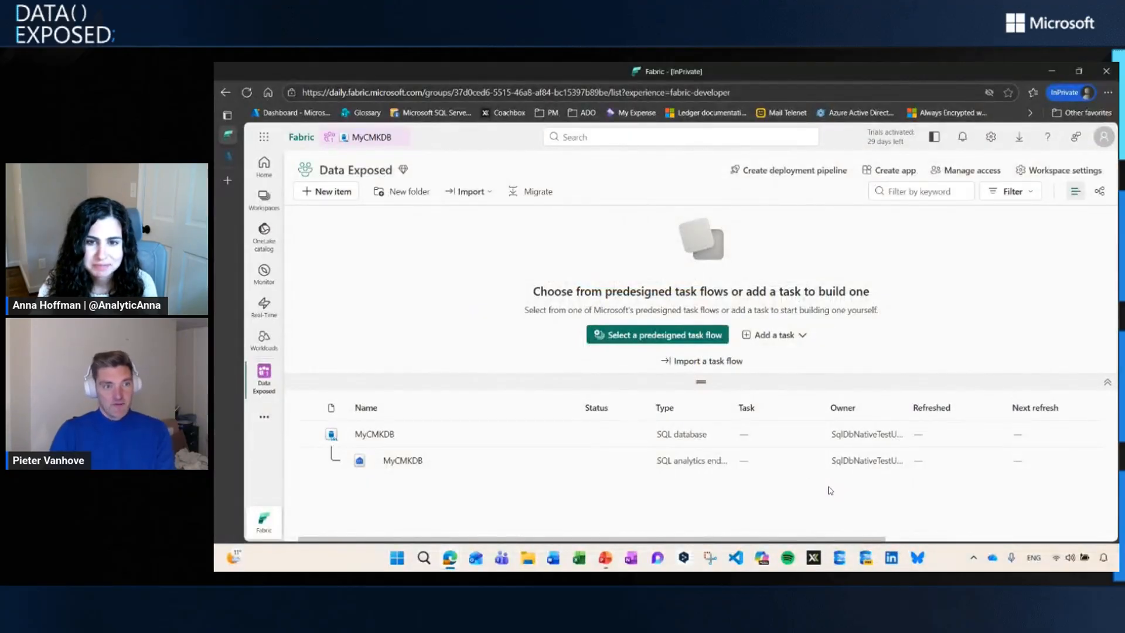
mouse_move(410, 333)
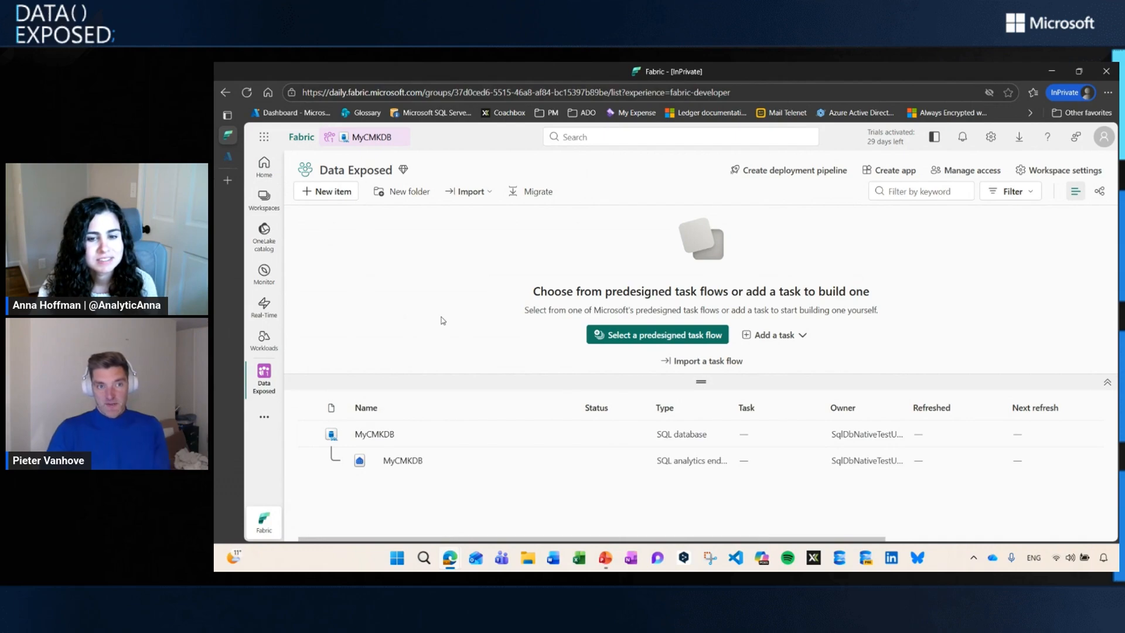
mouse_move(1014, 284)
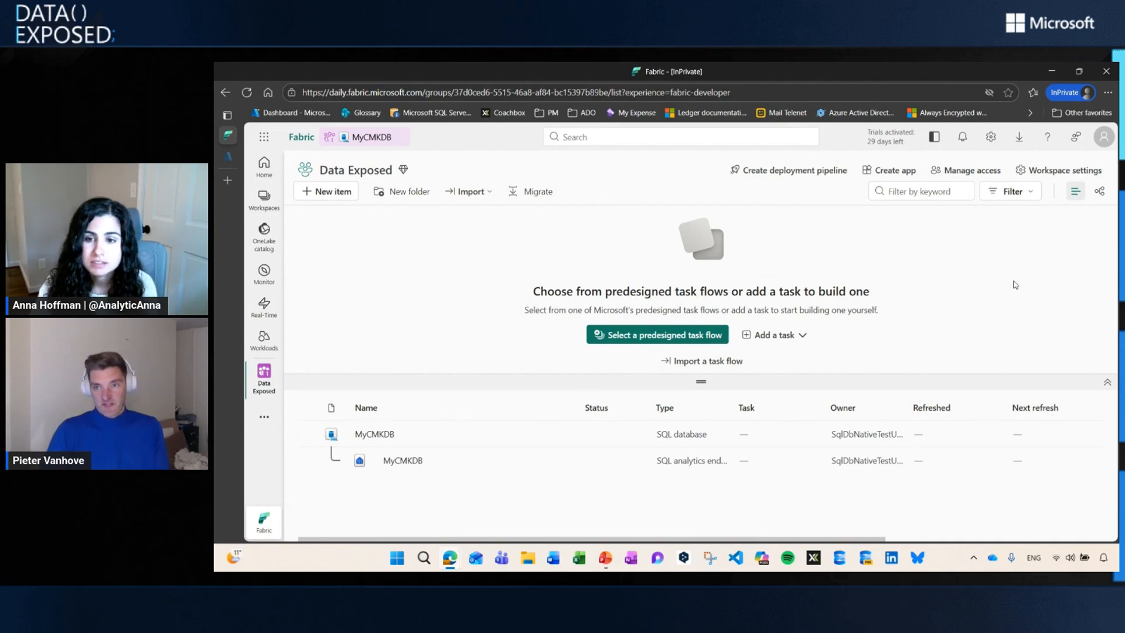
Bring up Workspace settings for the Data Exposed workspace.
left_click(1063, 170)
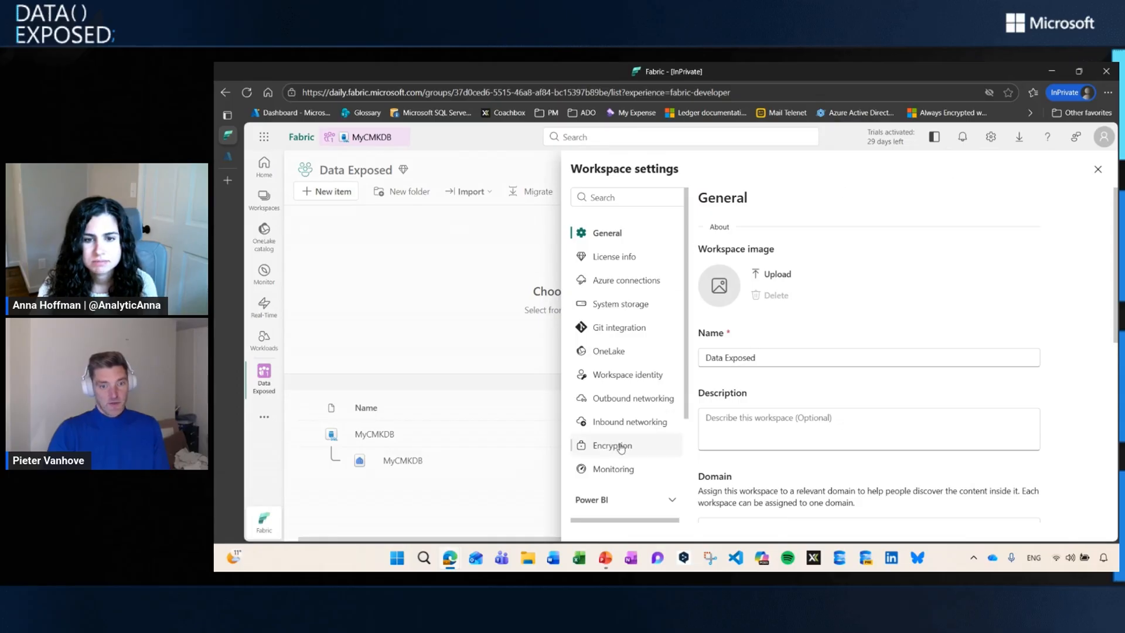
Confirm Encryption shows customer-managed keys on with key status Active, then close settings.
left_click(612, 445)
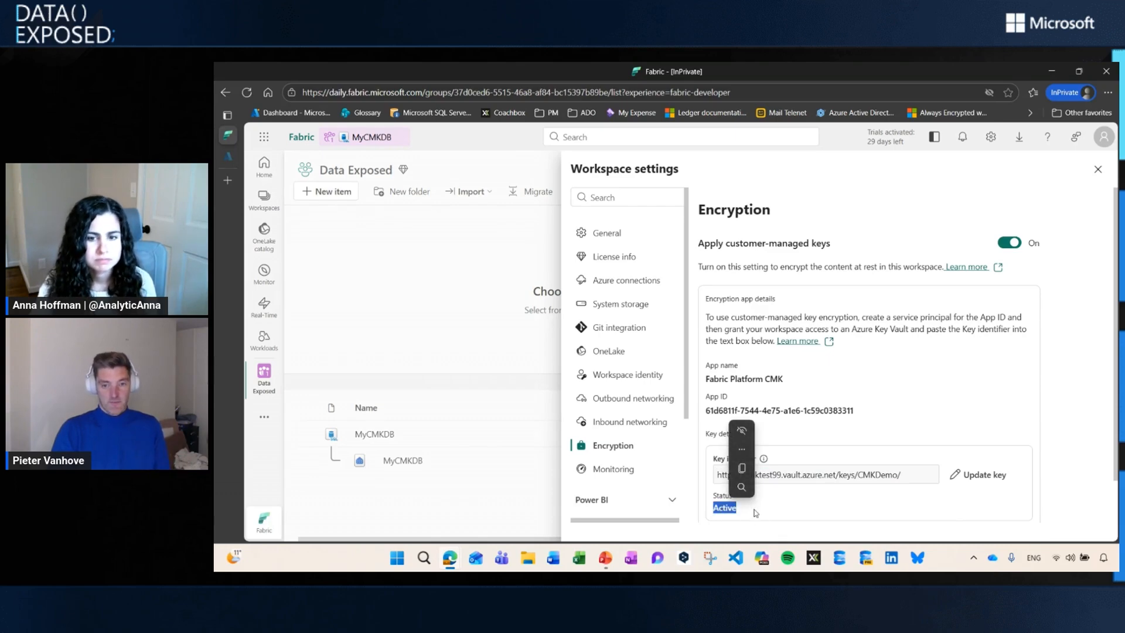
left_click(1096, 169)
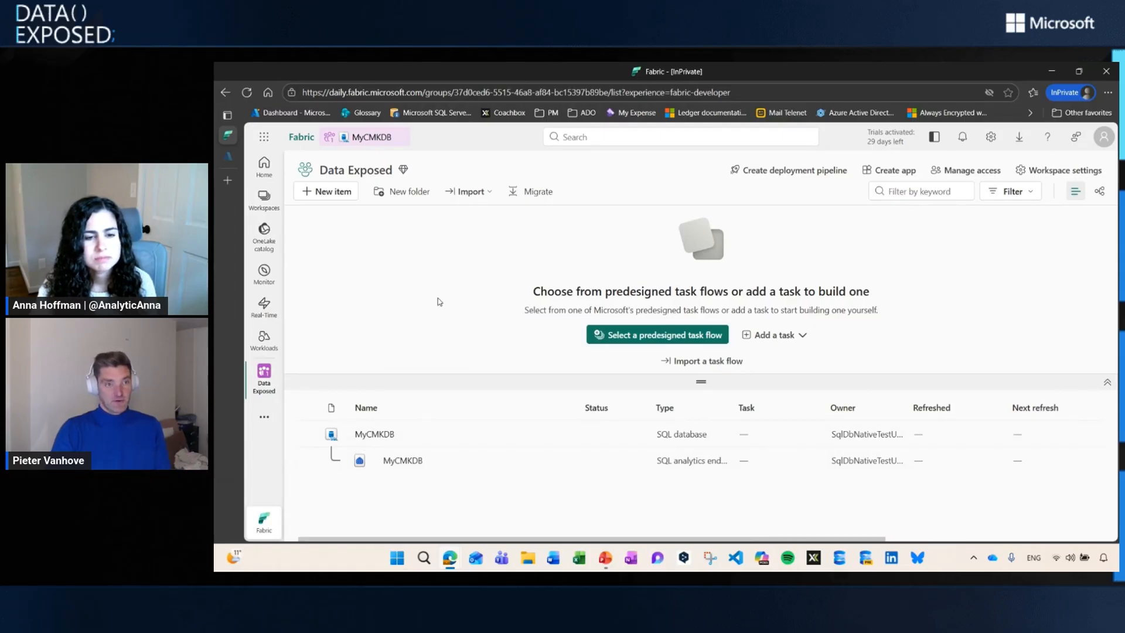
mouse_move(369, 137)
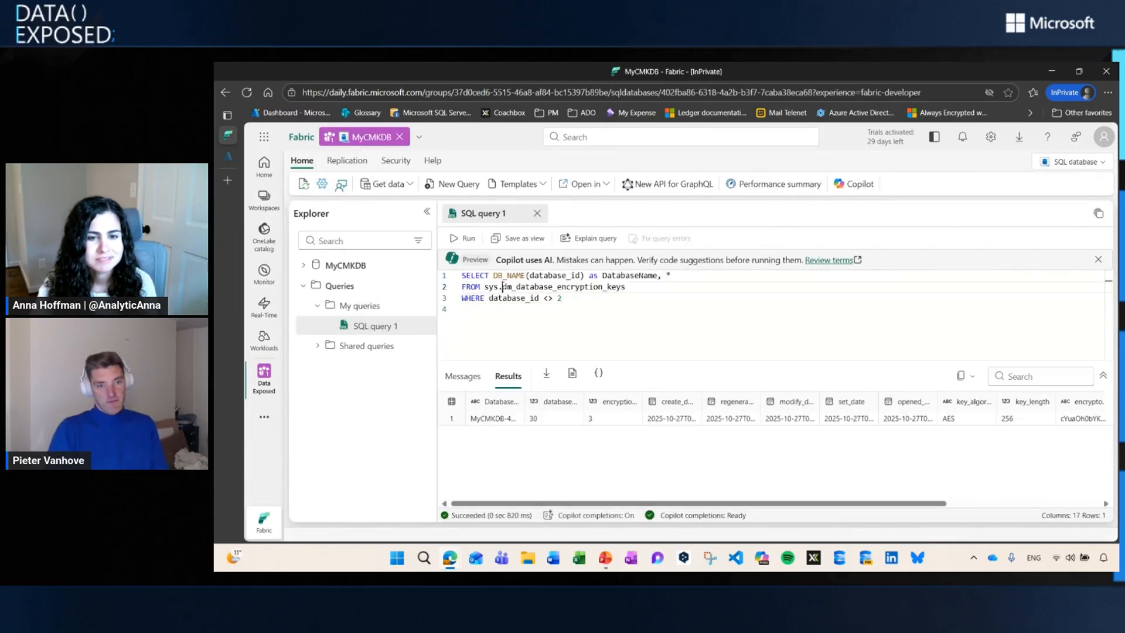
double_click(564, 286)
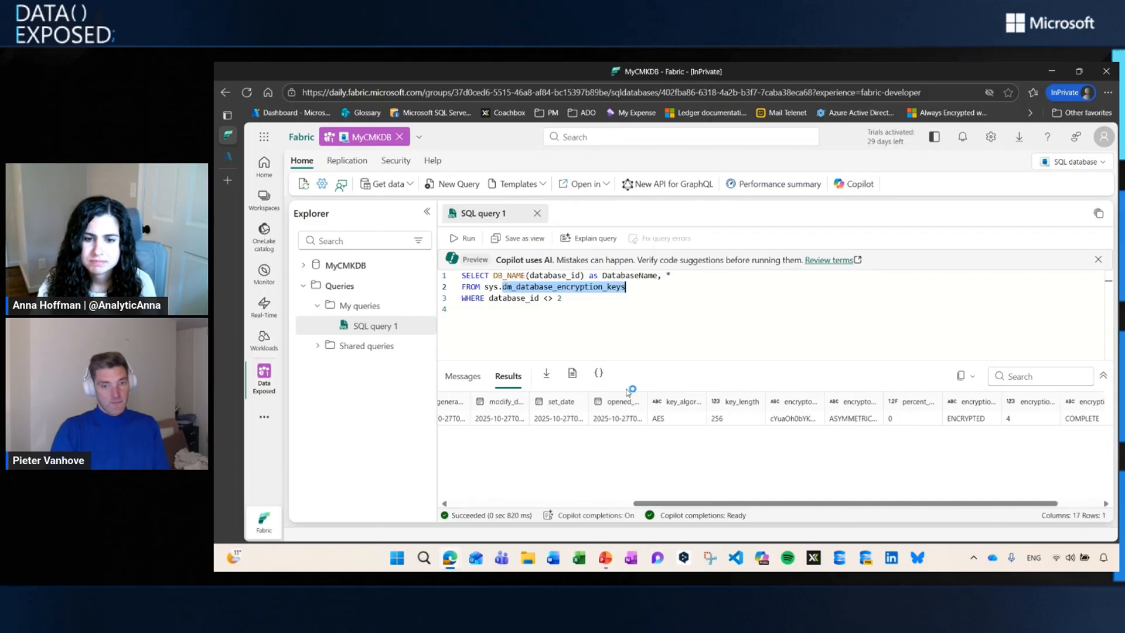
left_click(675, 417)
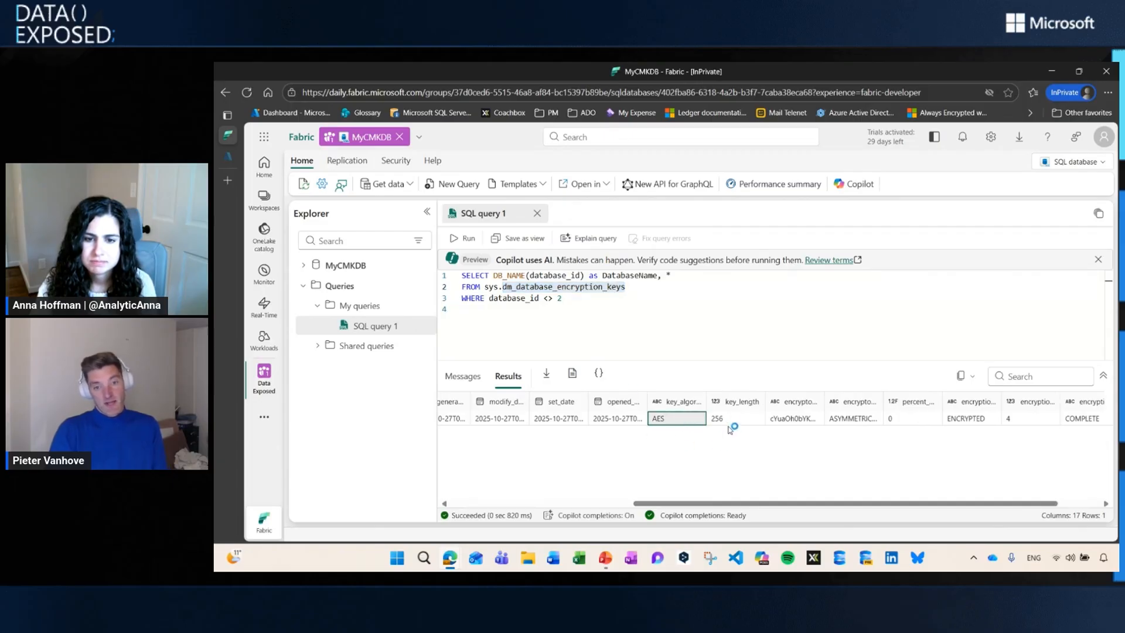
mouse_move(861, 427)
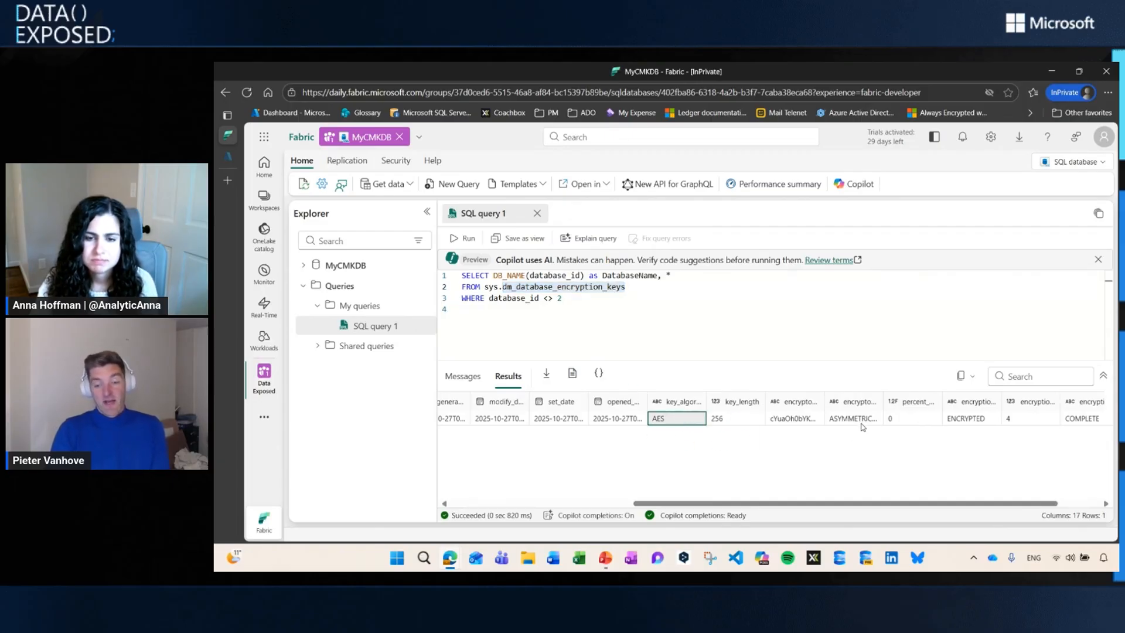
left_click(853, 419)
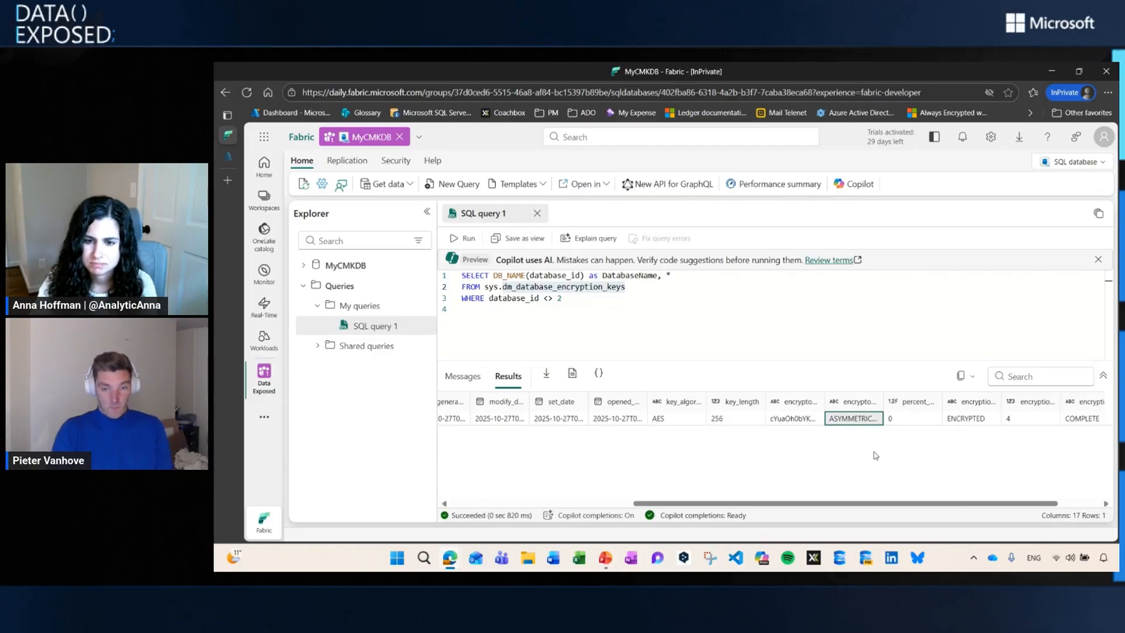